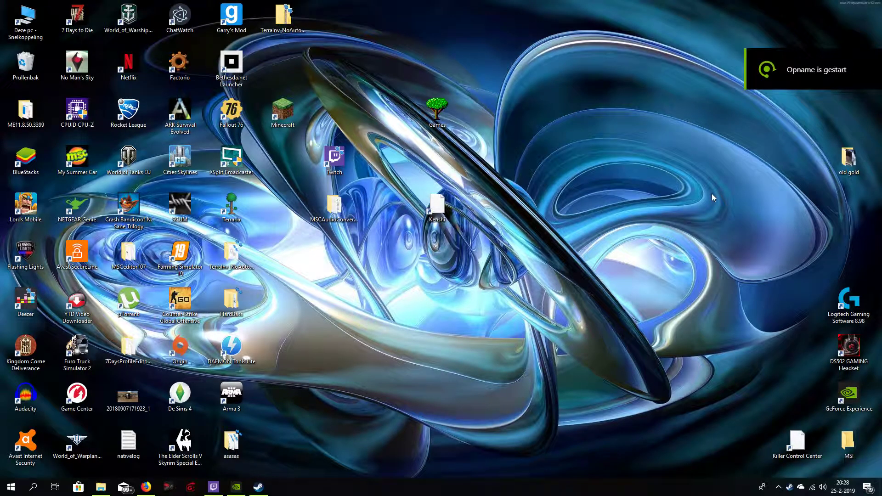
mouse_move(562, 164)
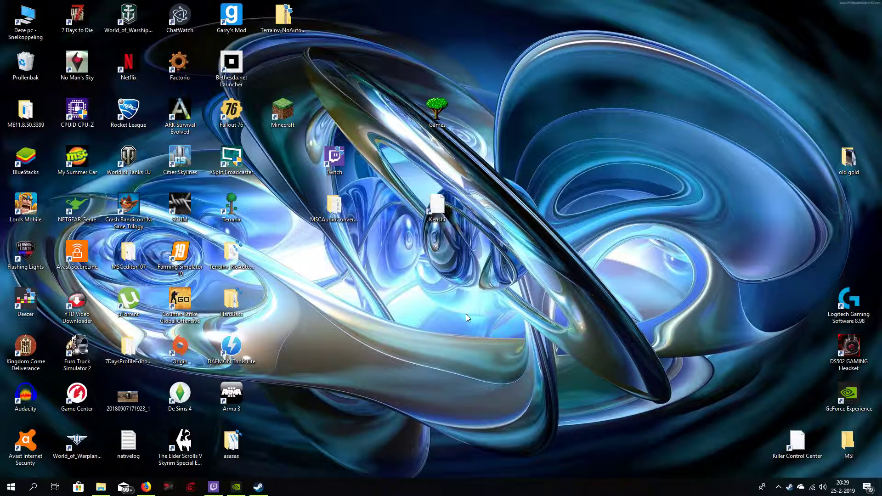
mouse_move(416, 309)
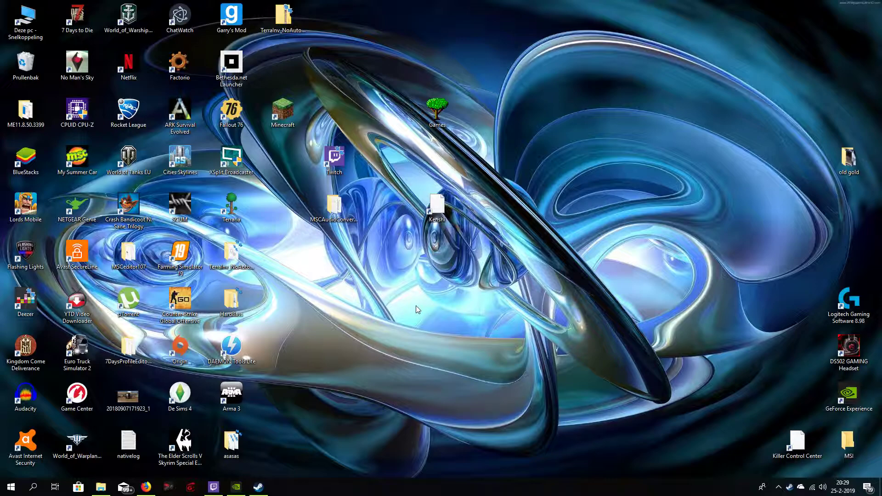
mouse_move(662, 163)
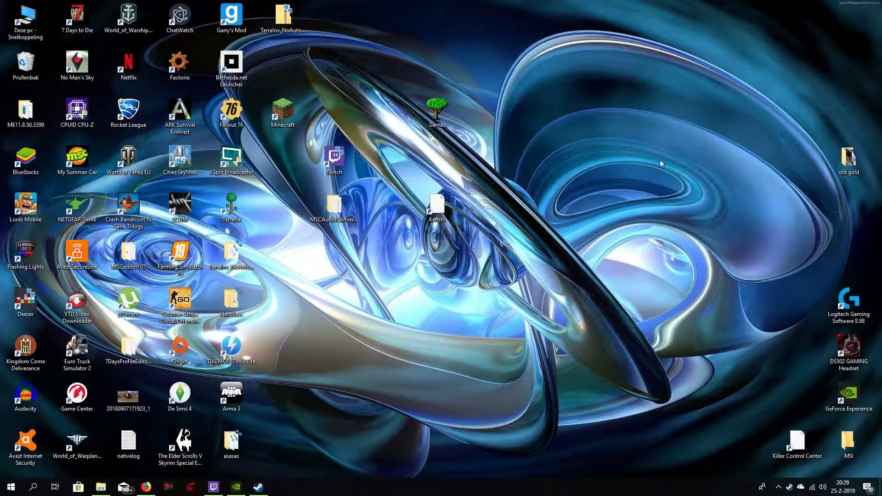
mouse_move(646, 351)
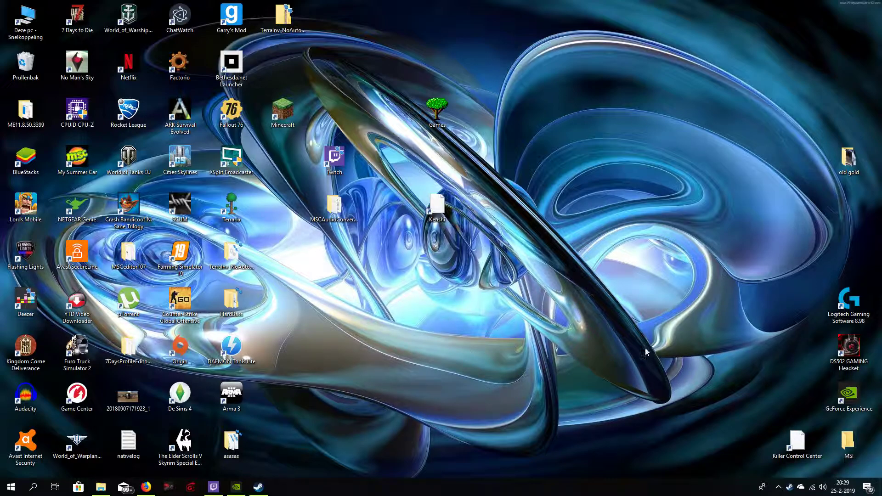
mouse_move(622, 344)
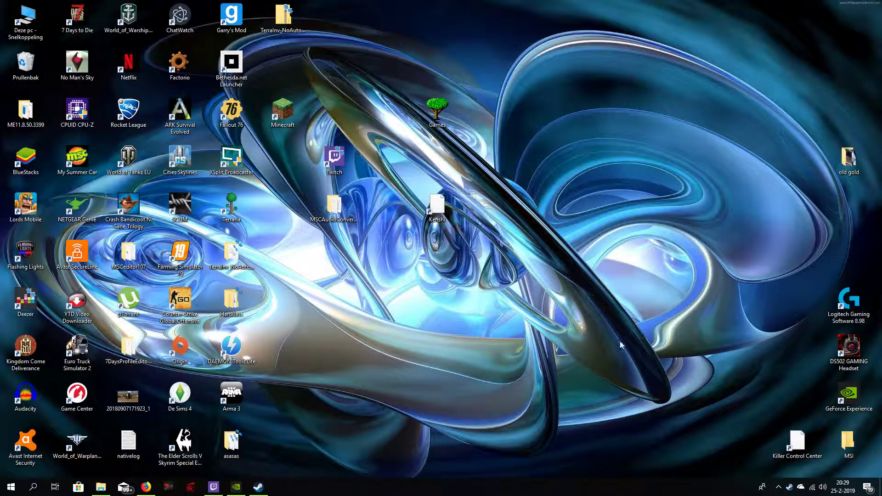
mouse_move(316, 250)
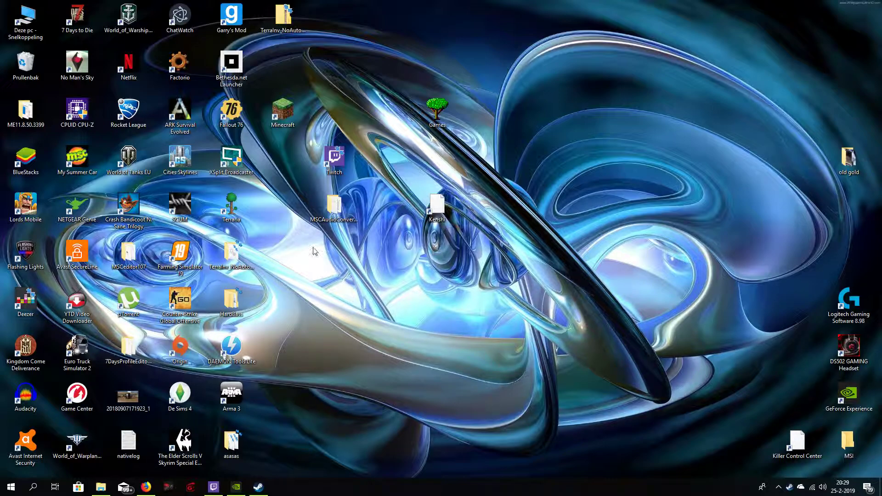
mouse_move(529, 437)
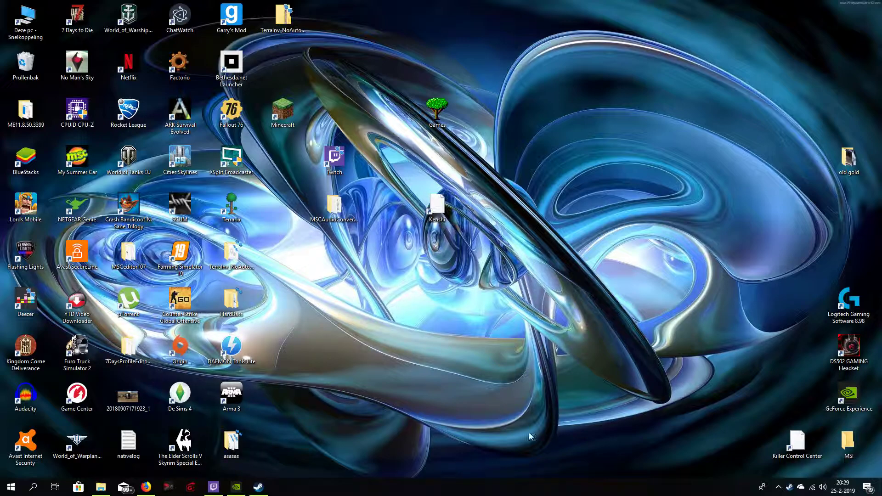
mouse_move(528, 389)
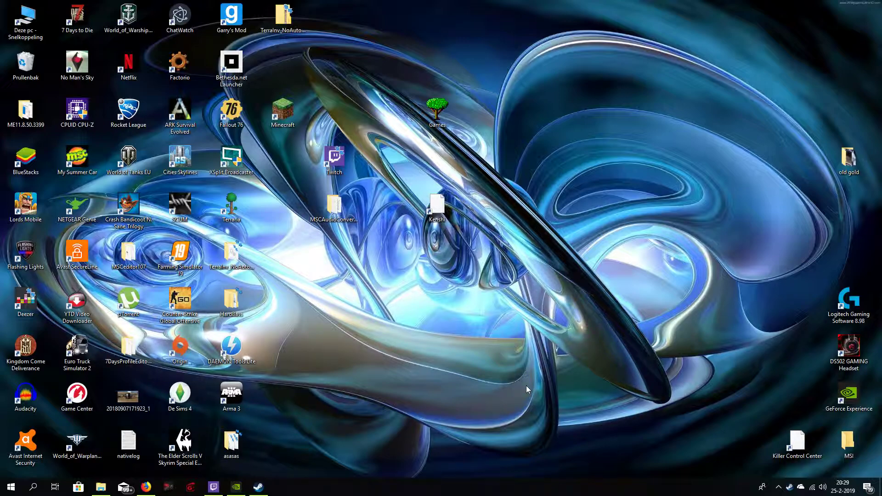
mouse_move(525, 403)
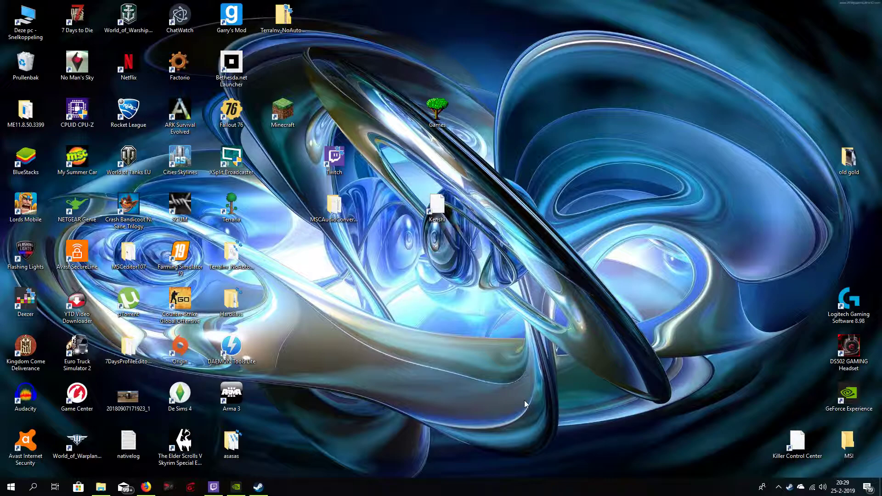
Launch NVIDIA Control Panel from its hidden system-tray icon
left_click(76, 349)
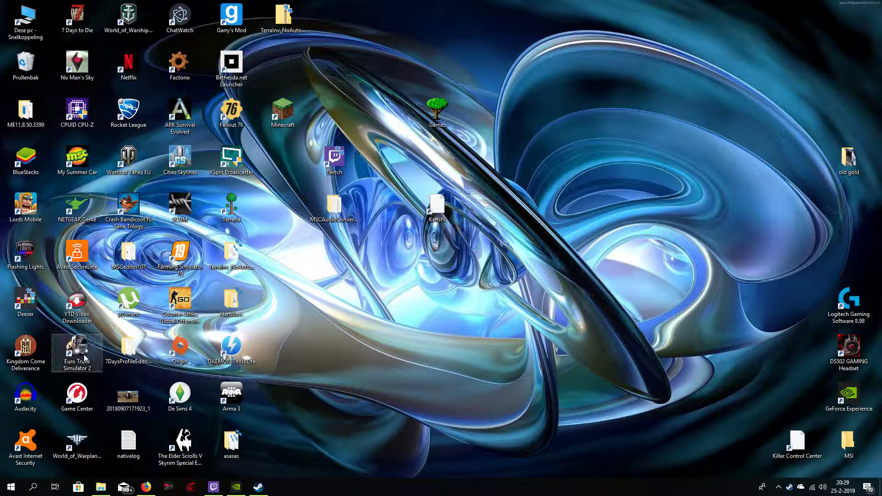
left_click(25, 297)
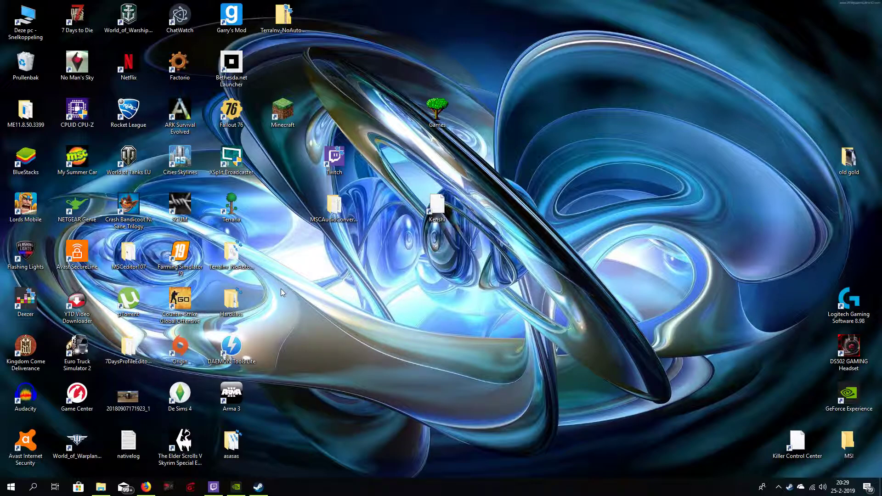
mouse_move(644, 268)
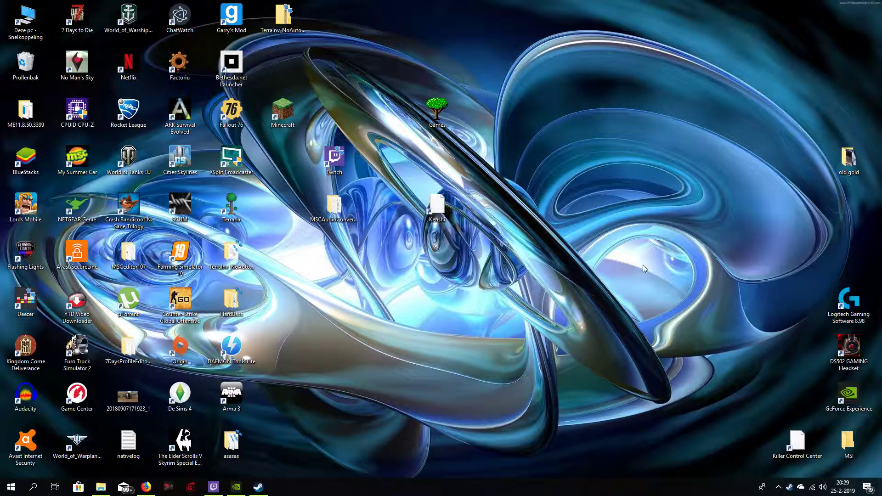
mouse_move(619, 278)
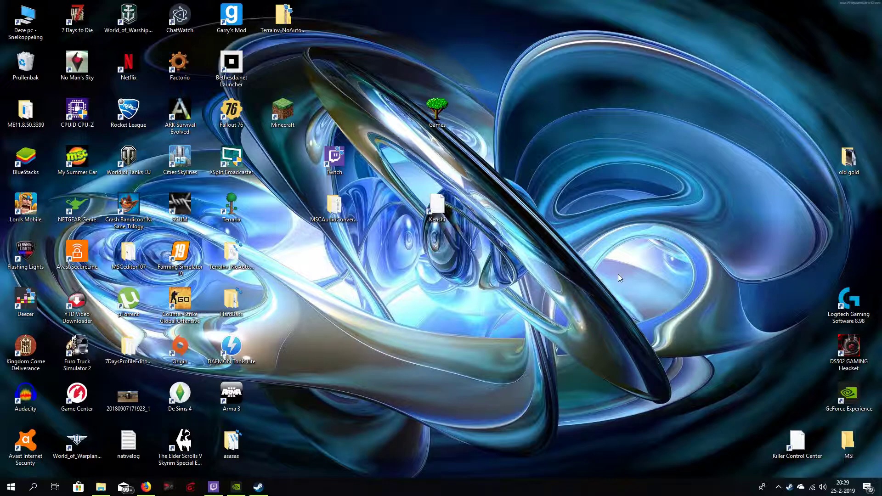
mouse_move(433, 217)
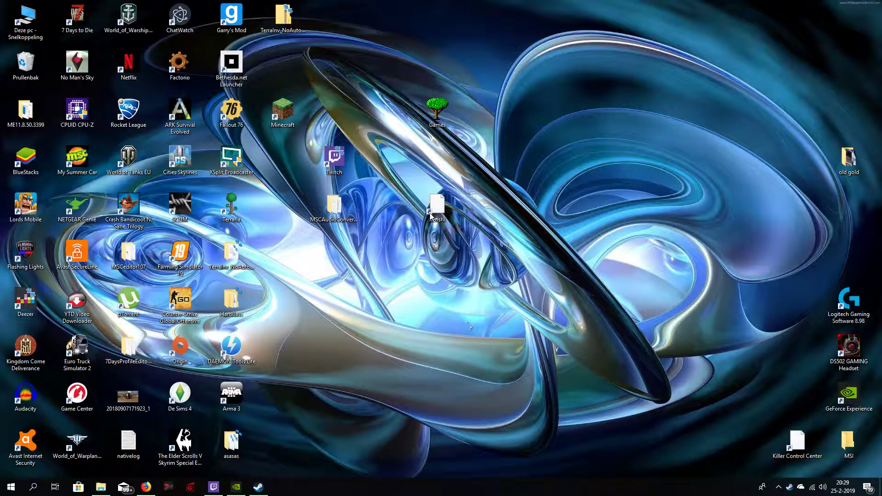
mouse_move(387, 112)
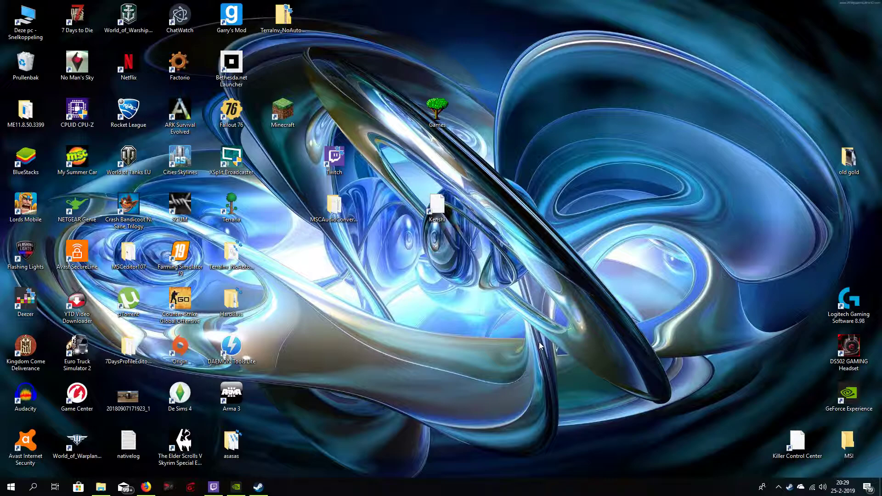
mouse_move(587, 337)
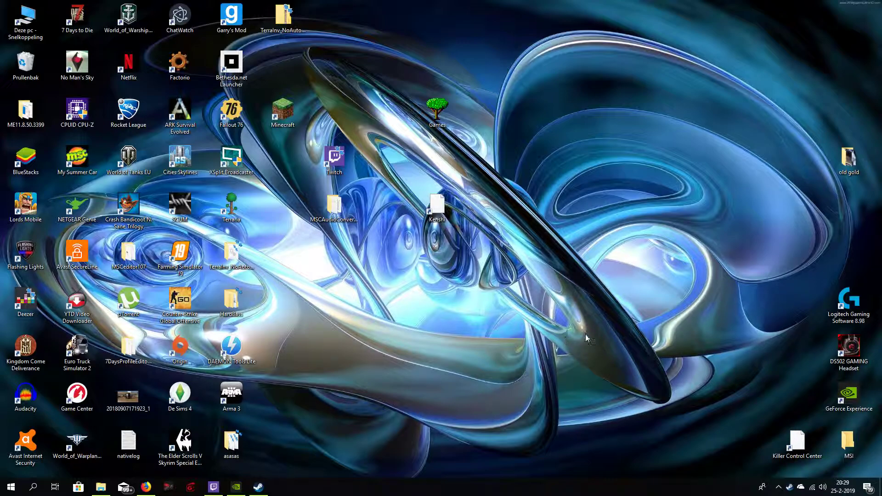
mouse_move(681, 328)
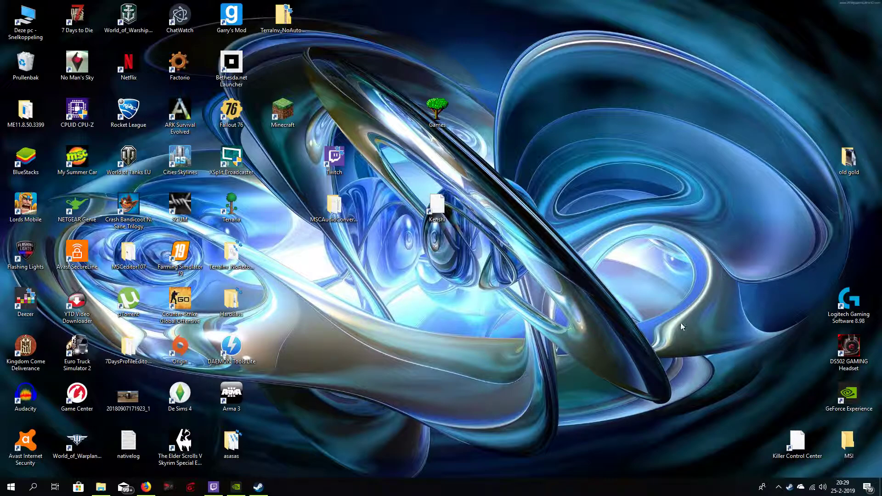
mouse_move(520, 247)
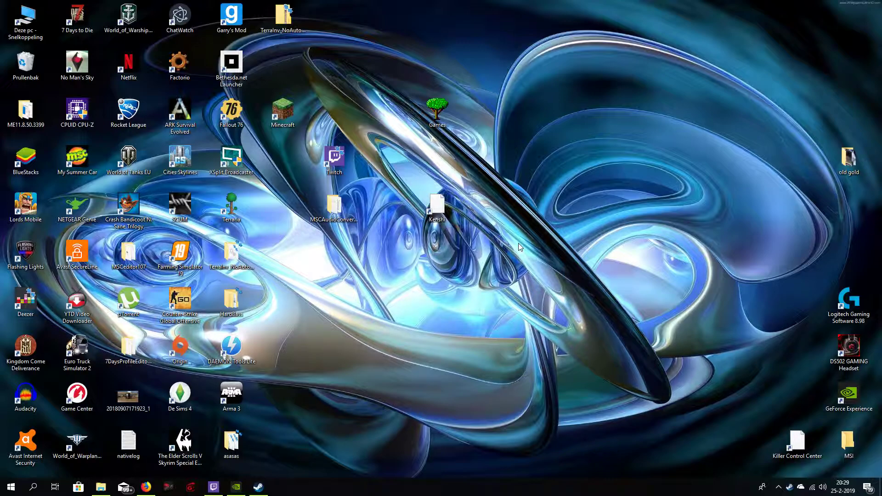
mouse_move(580, 246)
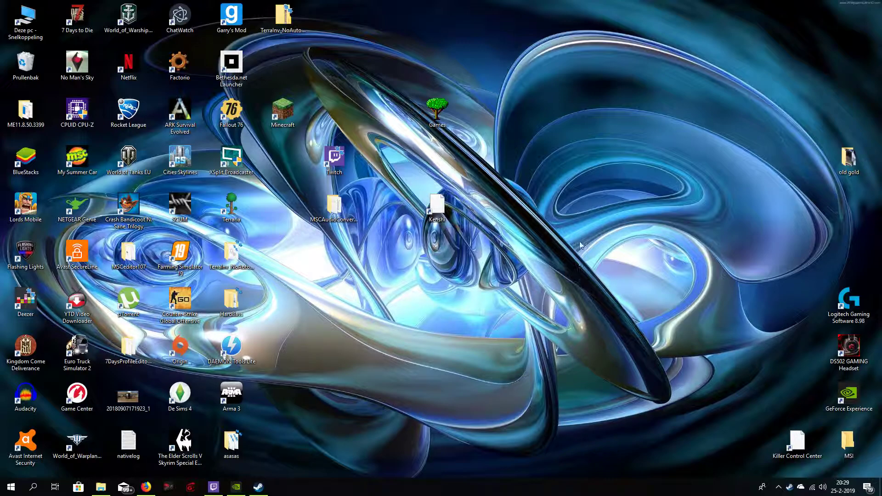
mouse_move(758, 491)
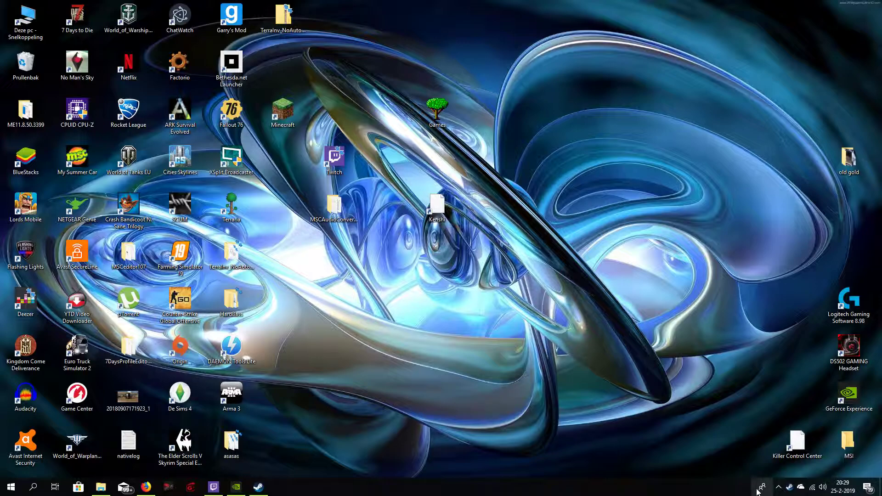
mouse_move(763, 487)
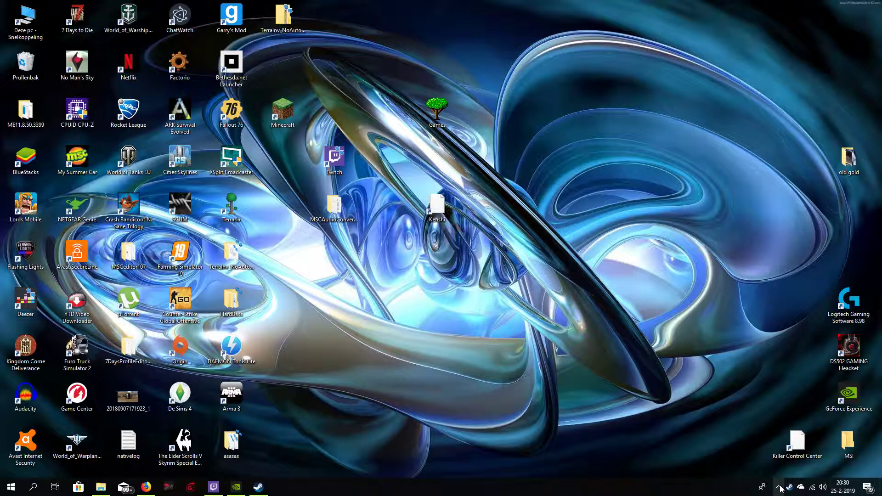
left_click(763, 487)
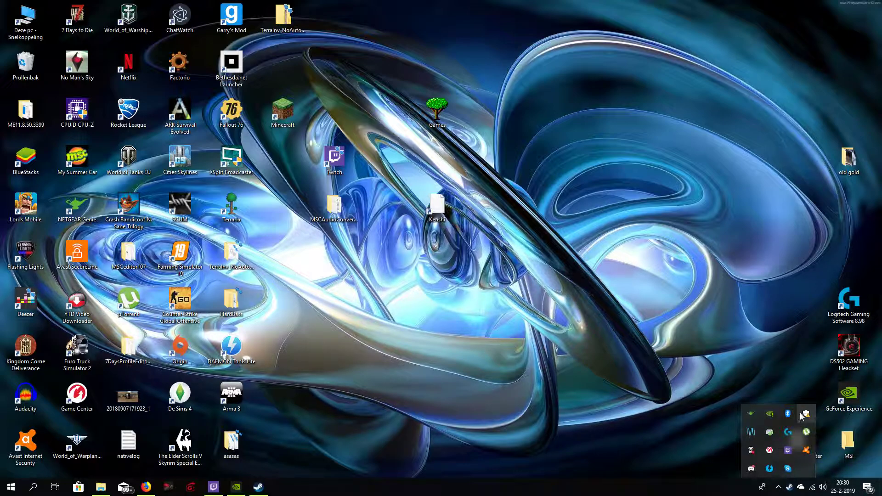
left_click(805, 415)
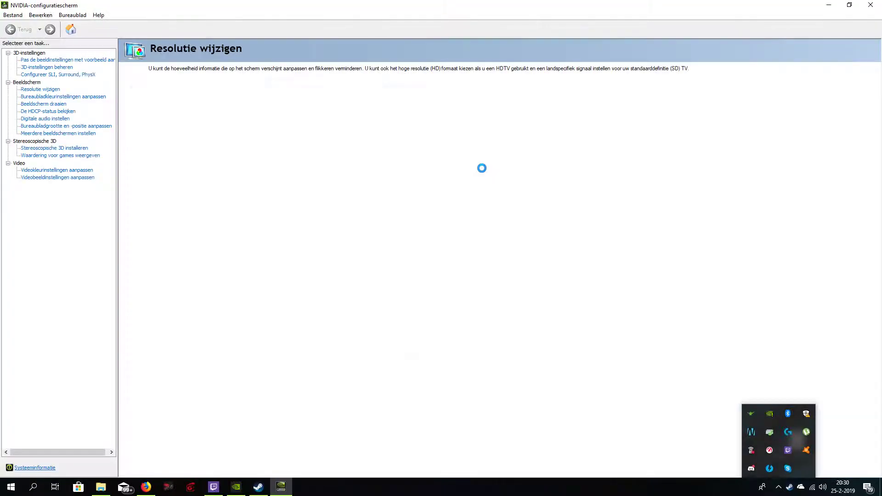
left_click(39, 89)
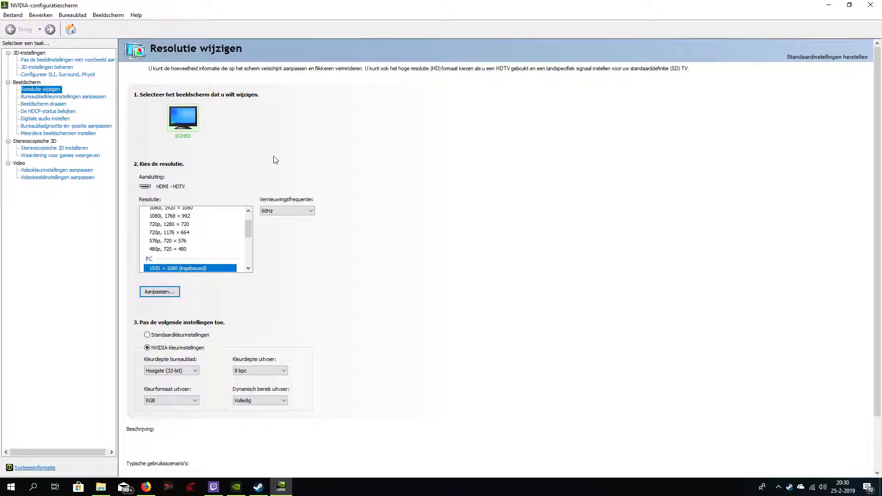
mouse_move(340, 178)
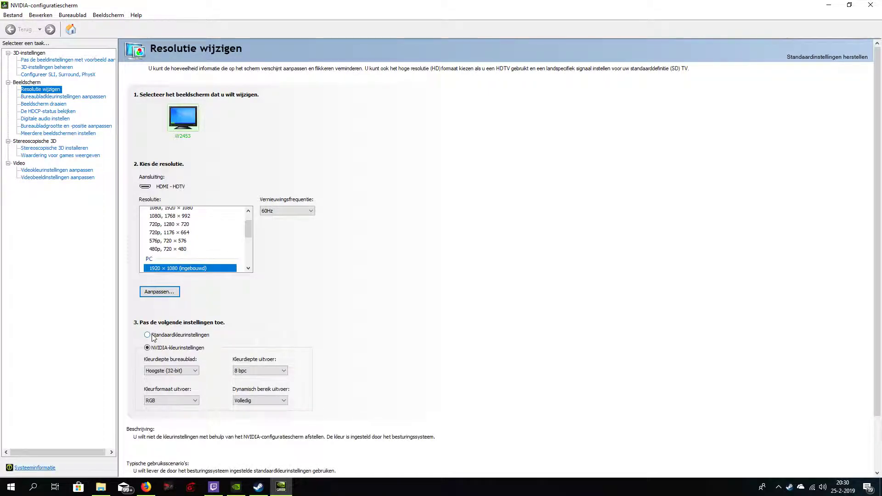
mouse_move(148, 338)
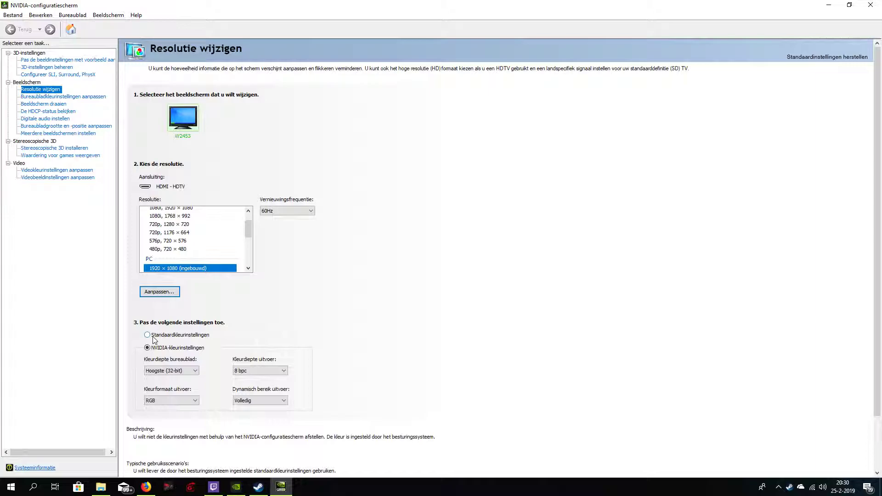
mouse_move(333, 441)
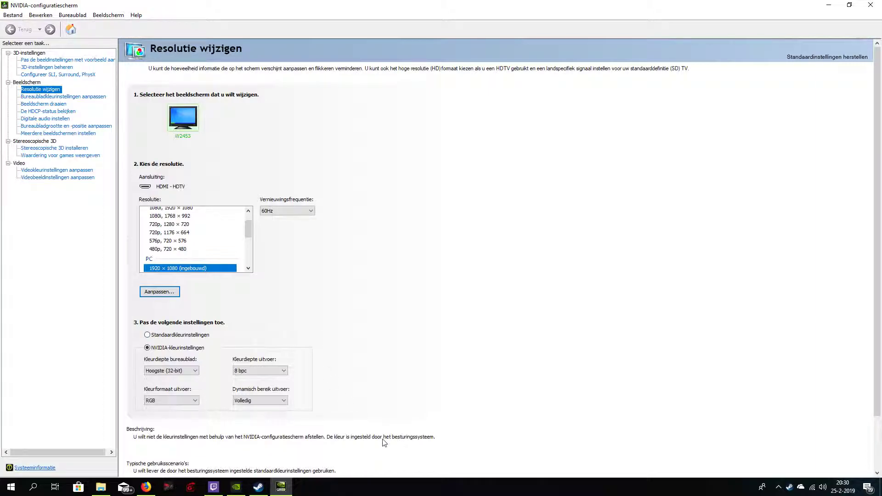
mouse_move(415, 440)
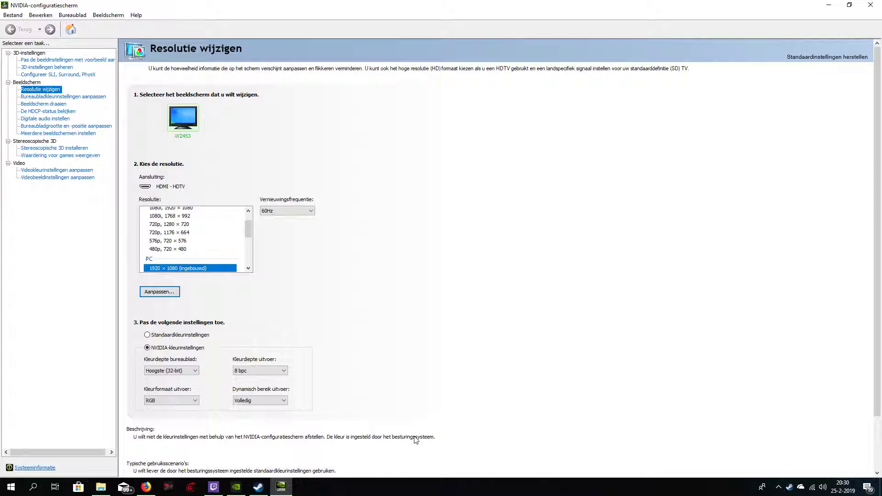
mouse_move(613, 398)
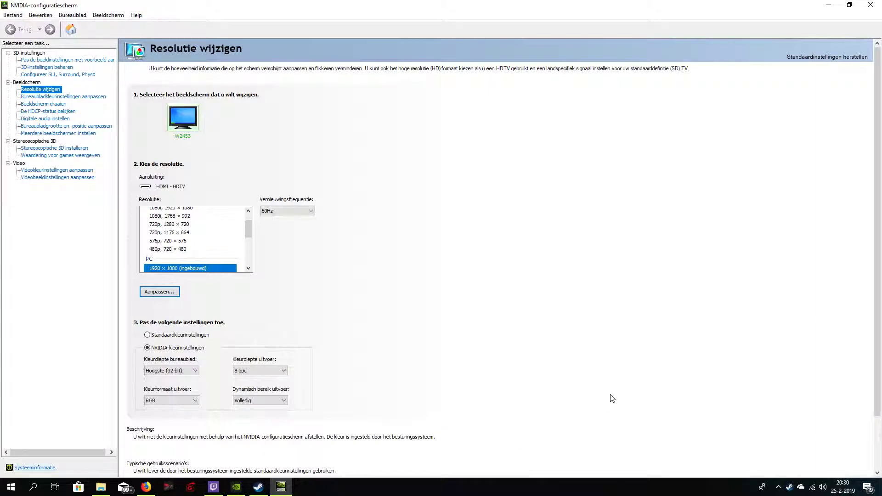
mouse_move(175, 383)
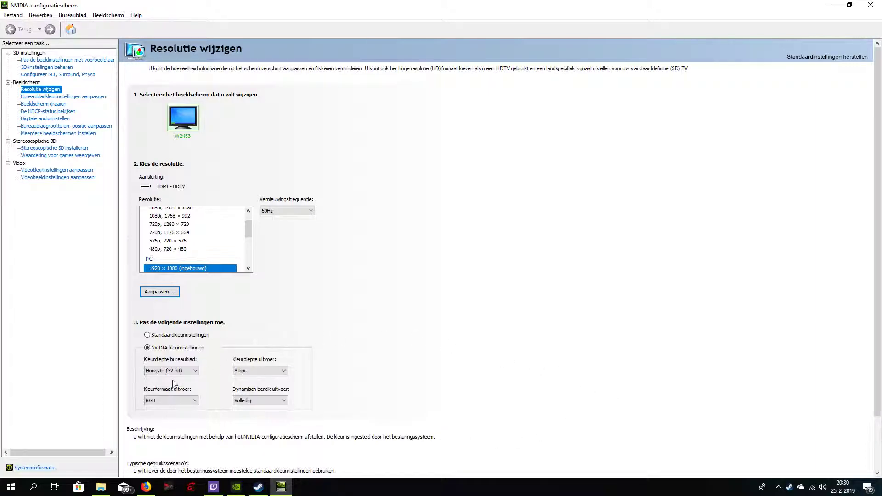
mouse_move(393, 83)
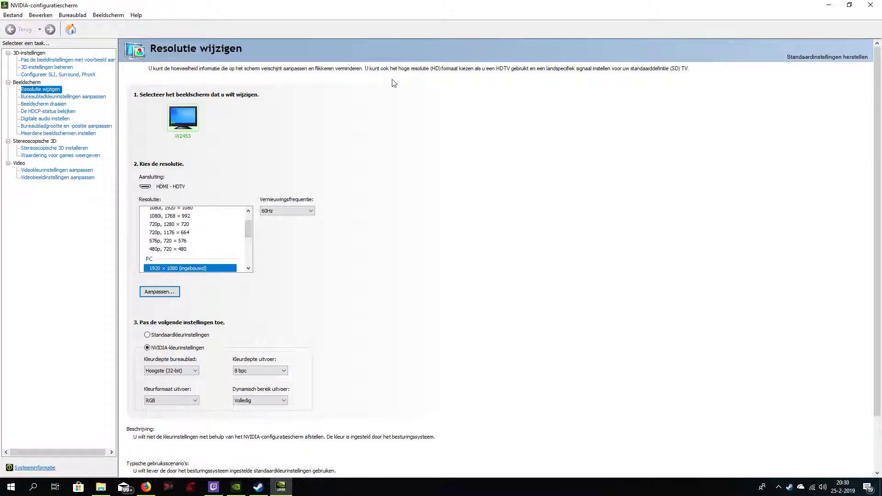
mouse_move(462, 330)
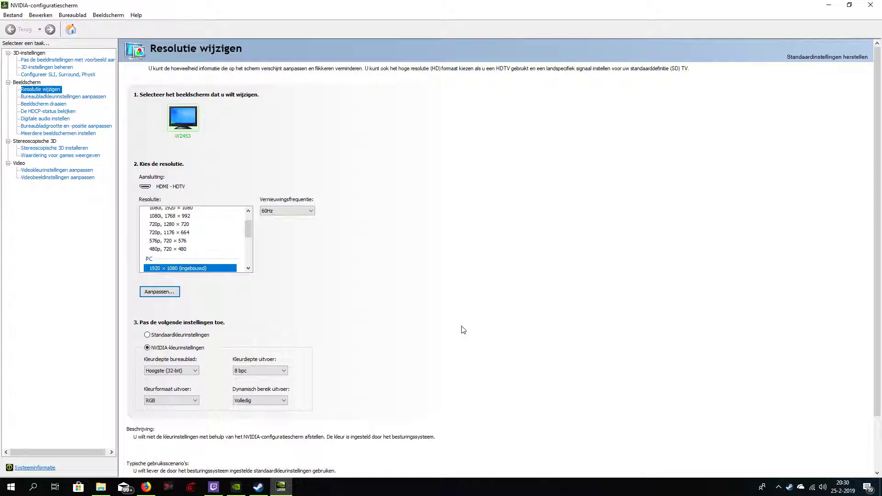
mouse_move(381, 353)
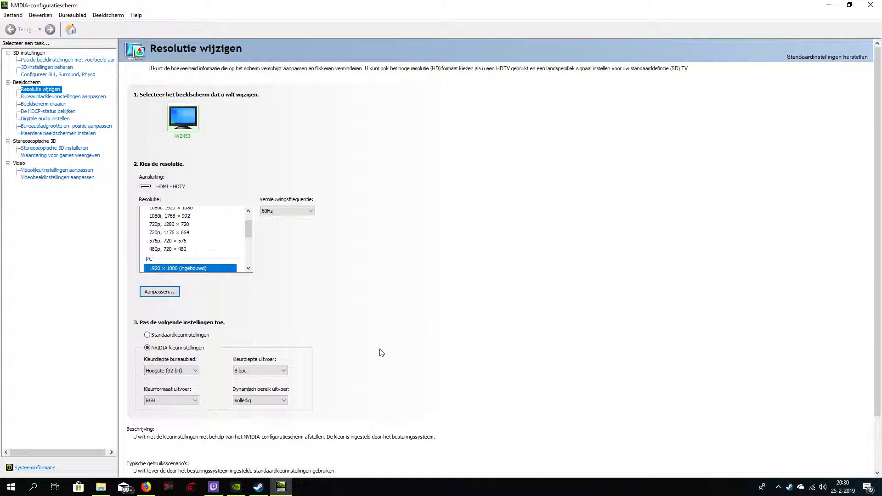
mouse_move(214, 415)
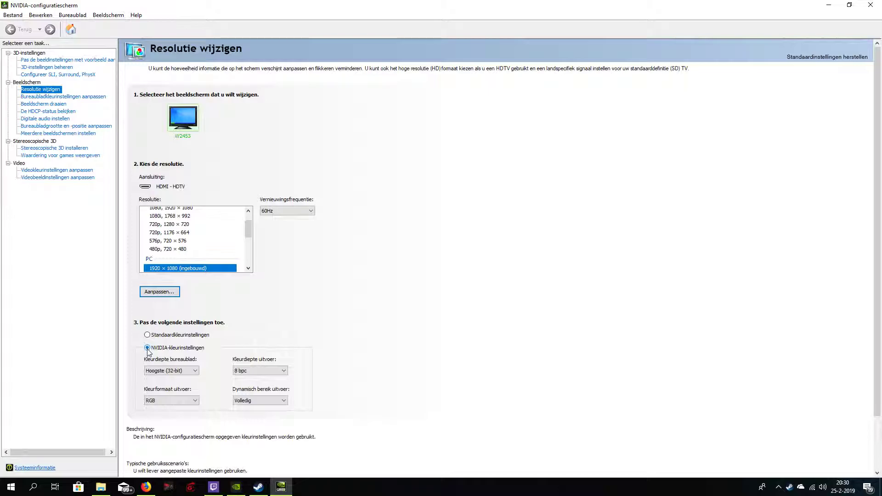
mouse_move(199, 353)
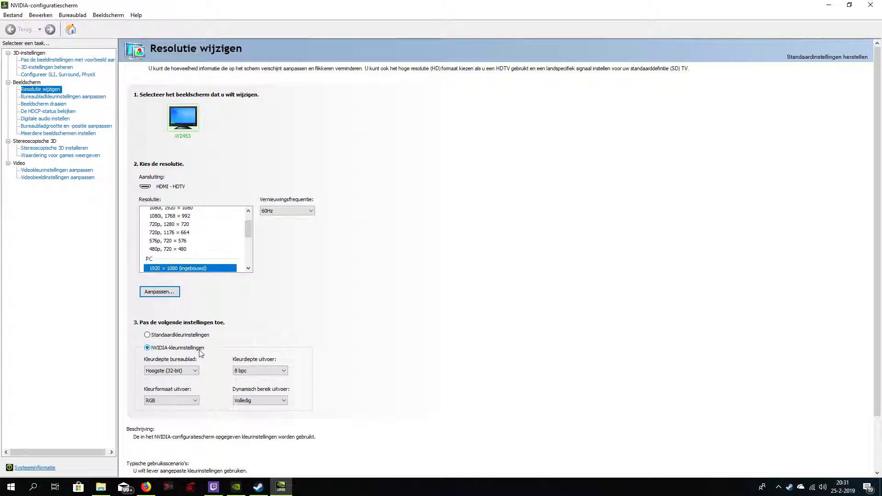
mouse_move(50, 360)
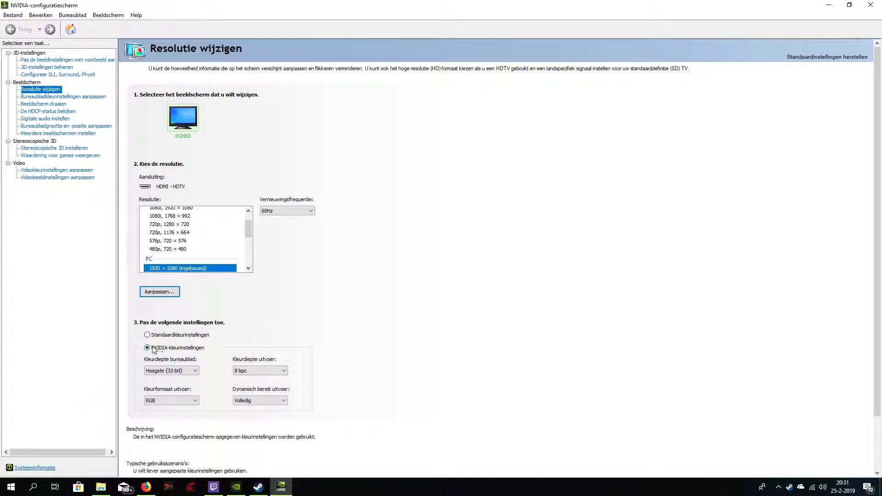
Switch the display to NVIDIA-kleurinstellingen with Beperkt output dynamic range, then close the panel
scroll("down", 3)
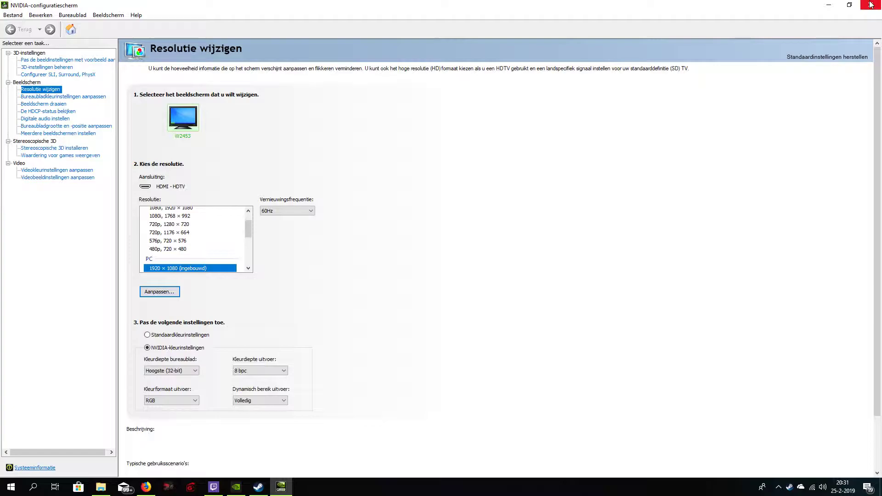
mouse_move(828, 5)
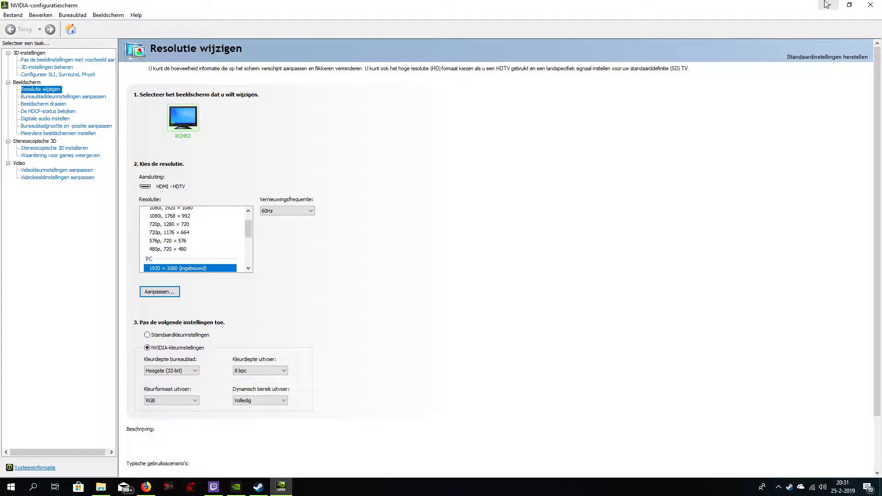
mouse_move(838, 6)
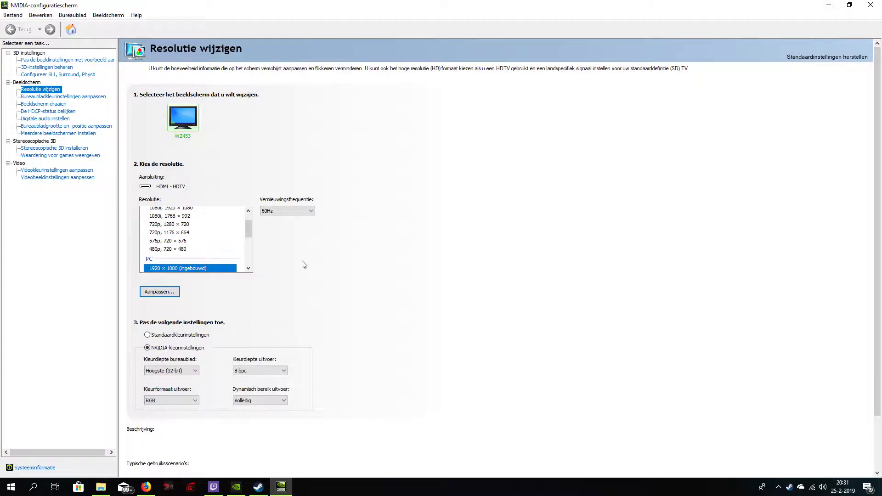
mouse_move(212, 119)
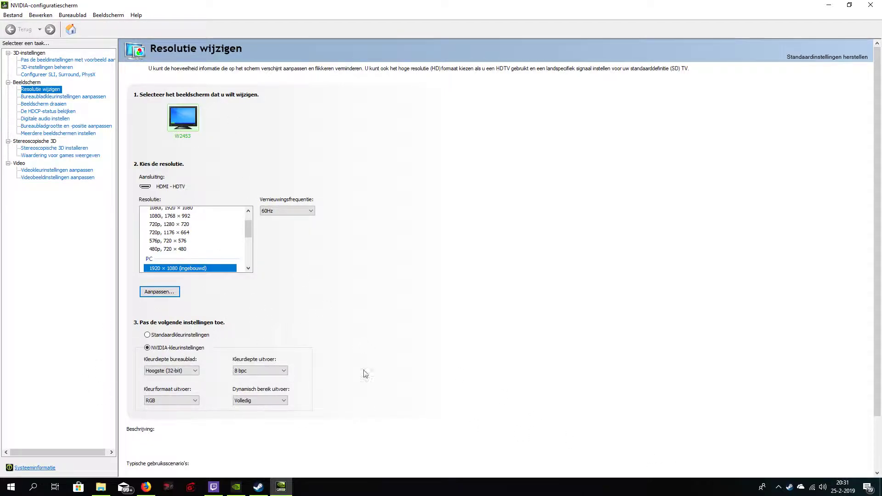
mouse_move(328, 289)
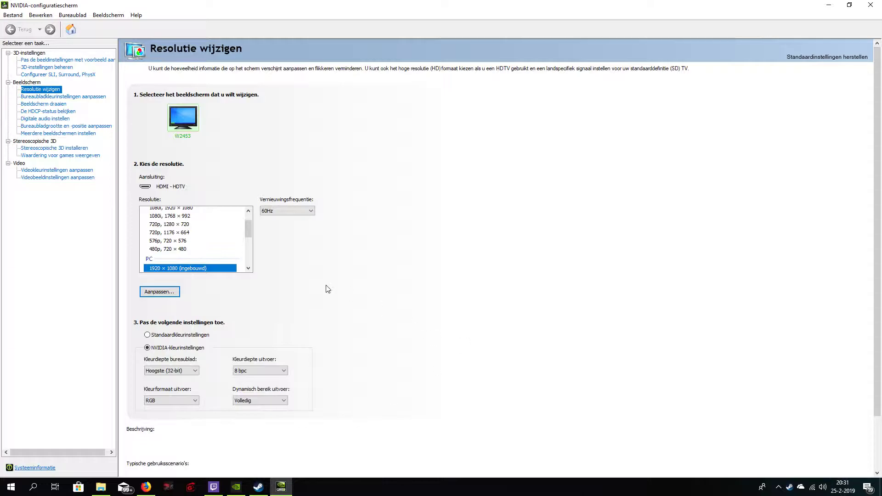
left_click(147, 347)
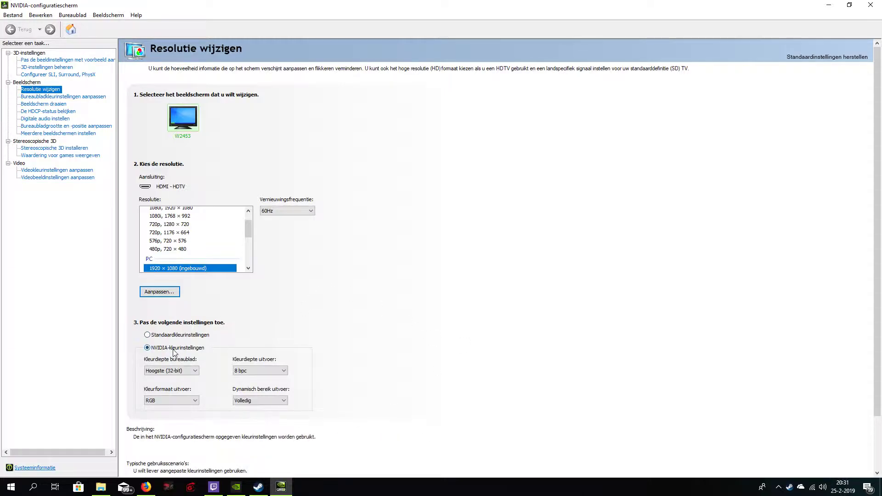
scroll("down", 3)
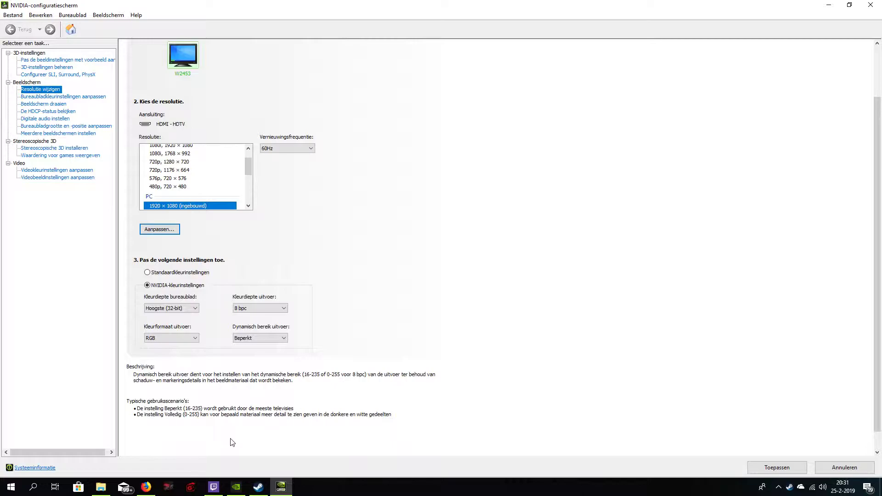
mouse_move(698, 490)
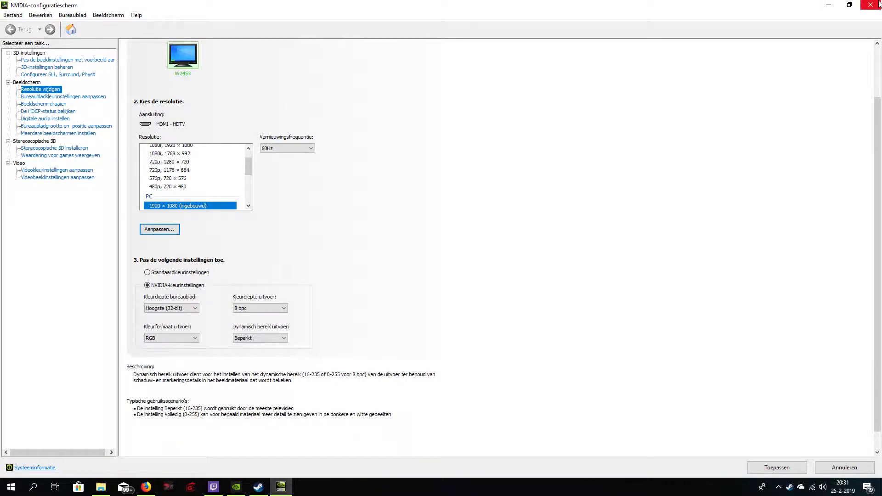
left_click(776, 468)
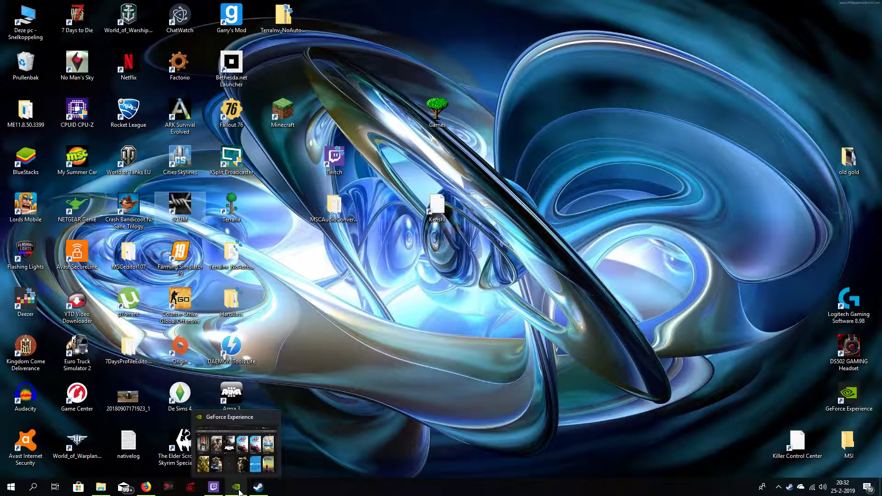
Bring GeForce Experience to the foreground from the taskbar, showing the STUURPROGRAMMA BIJWERKEN banner
left_click(235, 487)
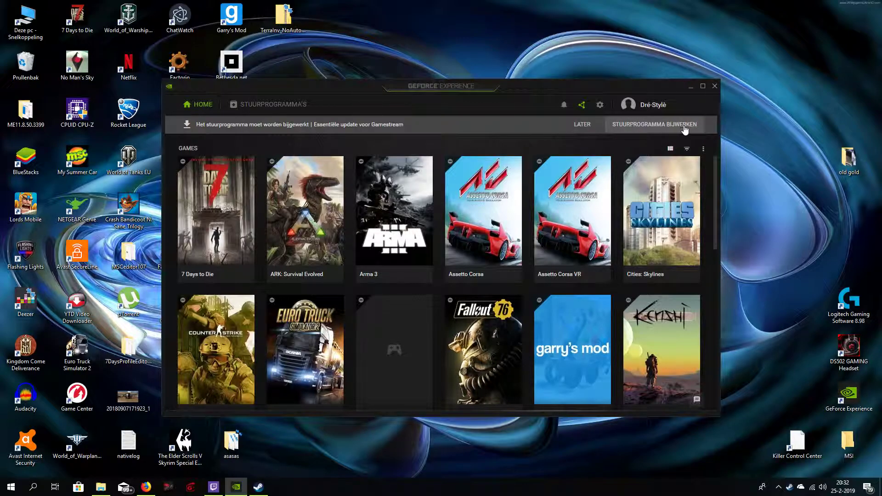
mouse_move(618, 128)
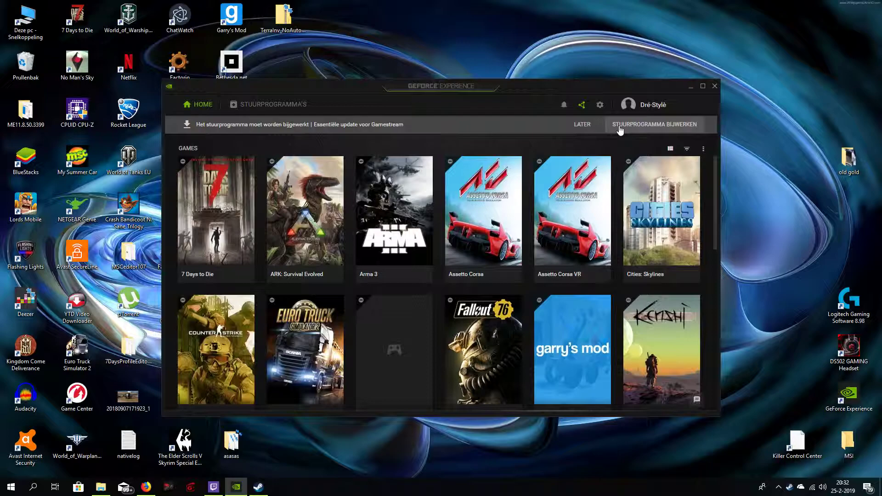